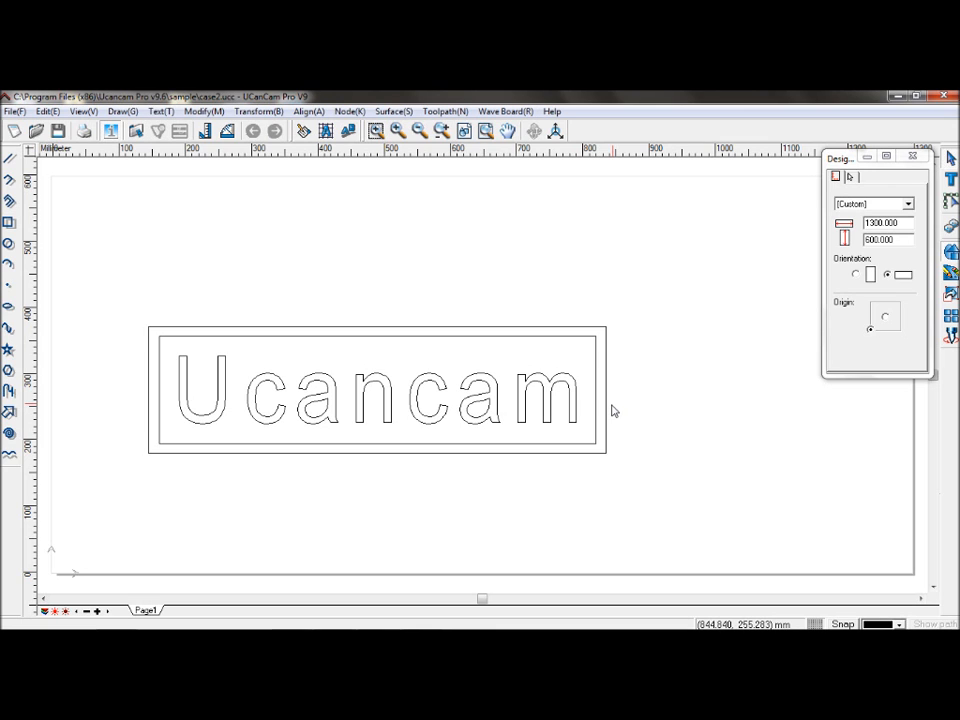
mouse_move(614, 407)
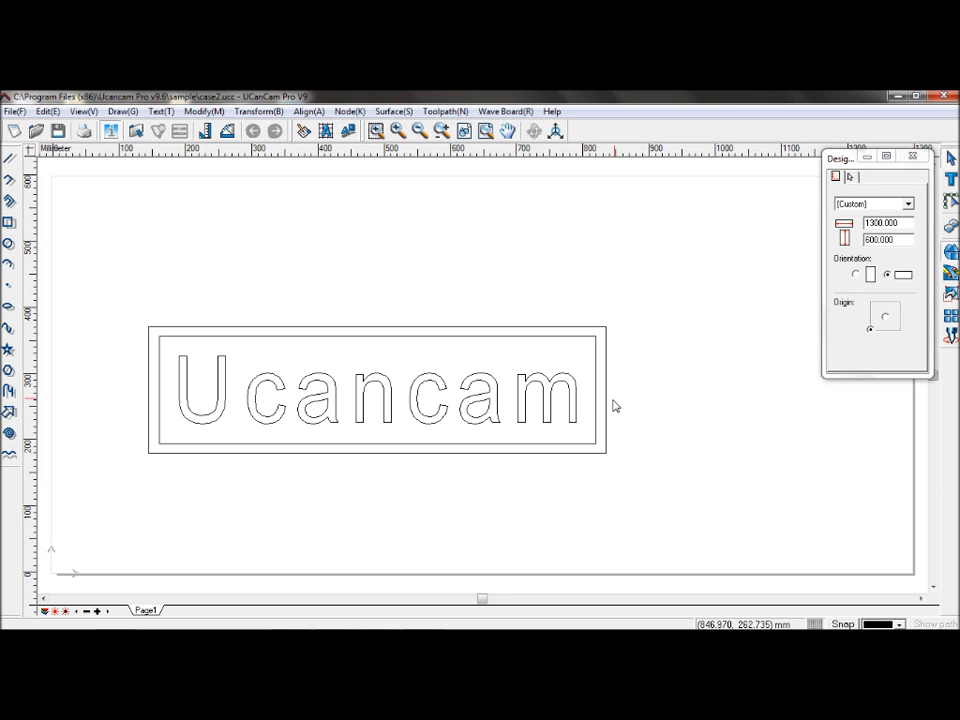
mouse_move(614, 362)
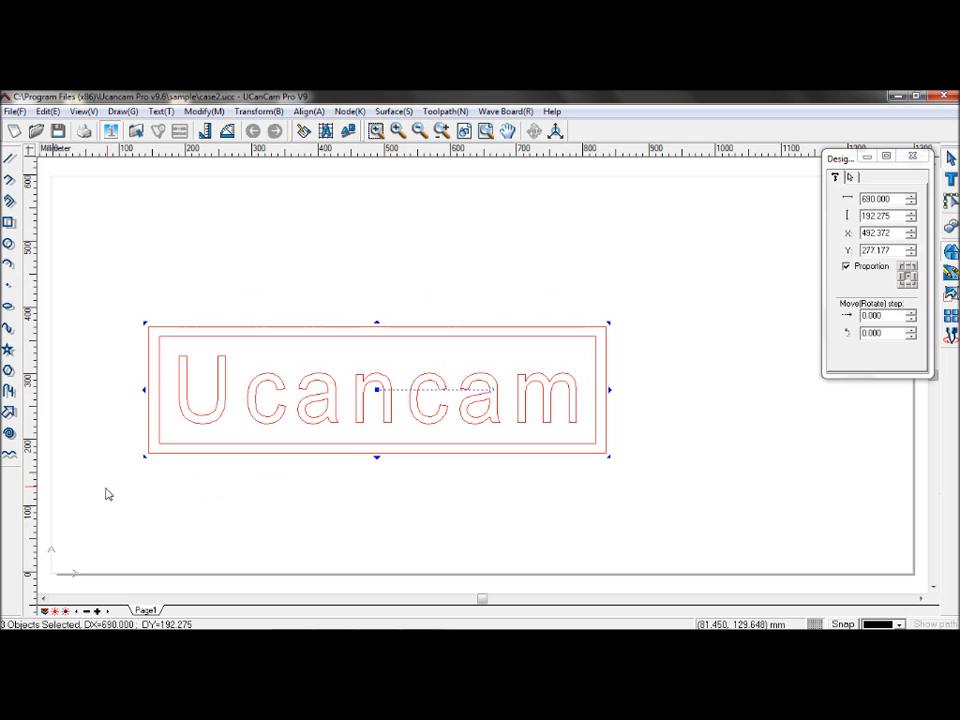
mouse_move(380, 305)
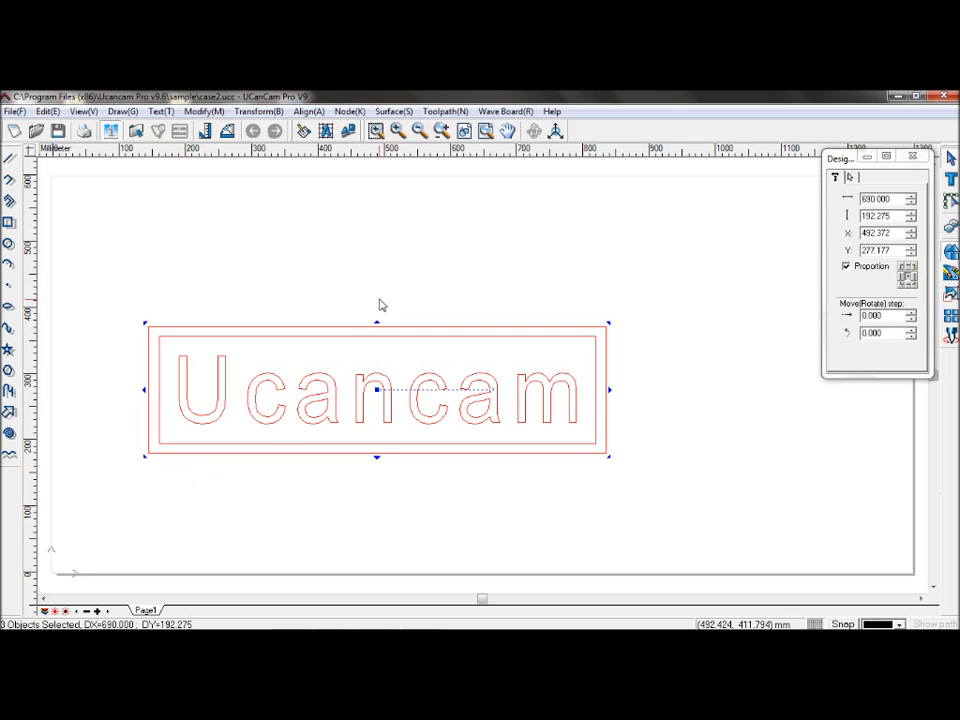
mouse_move(389, 295)
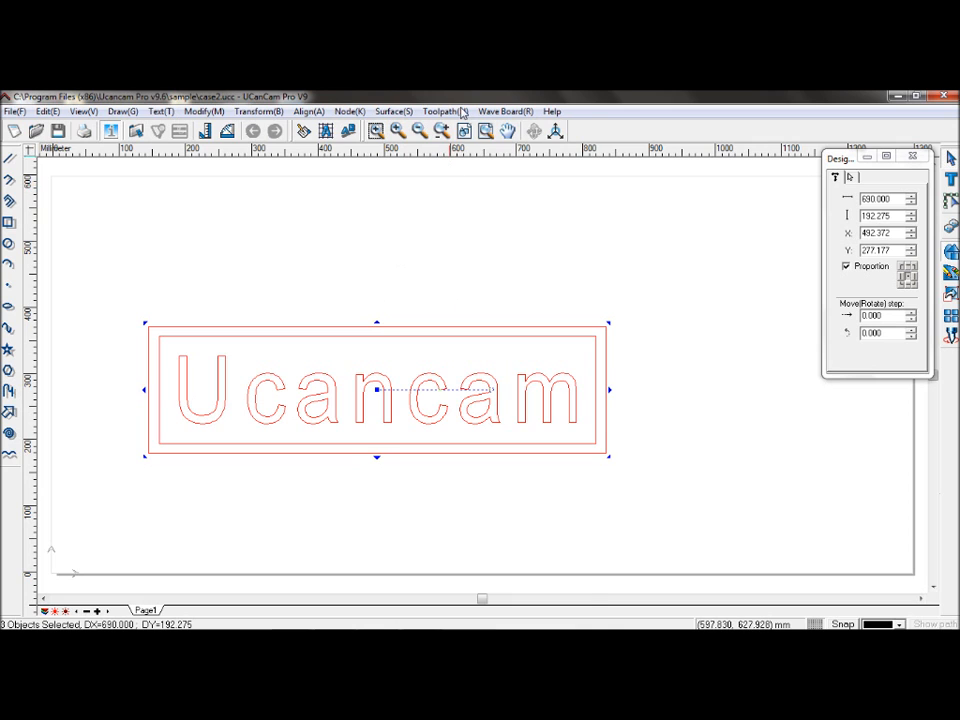
Start an Area Clearance toolpath and pick End Mill D3.0 H22 from the tool library
left_click(446, 111)
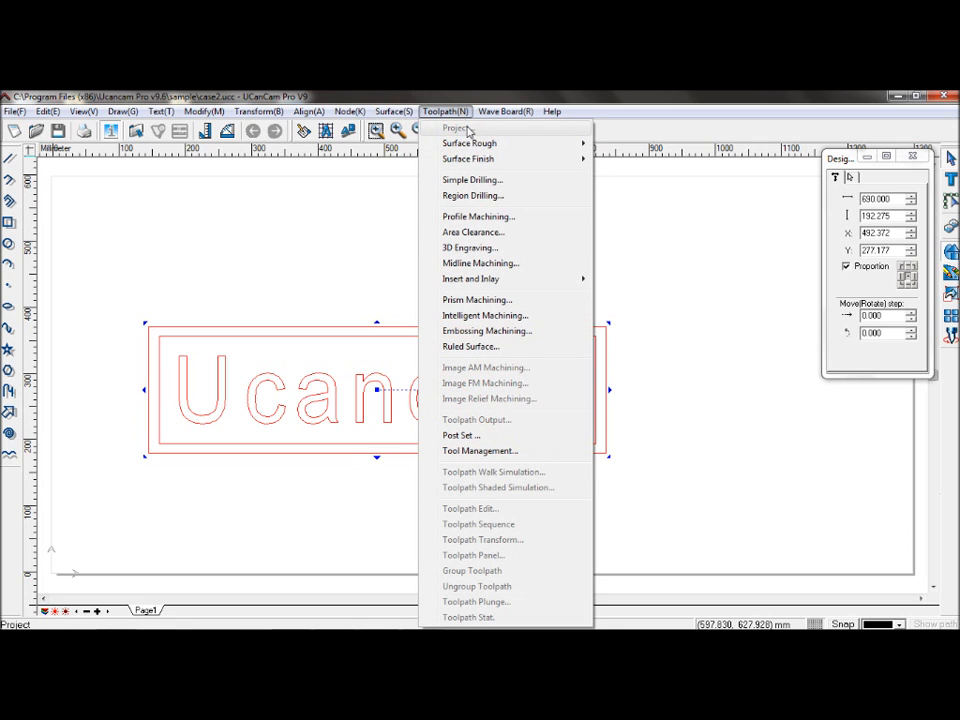
left_click(472, 231)
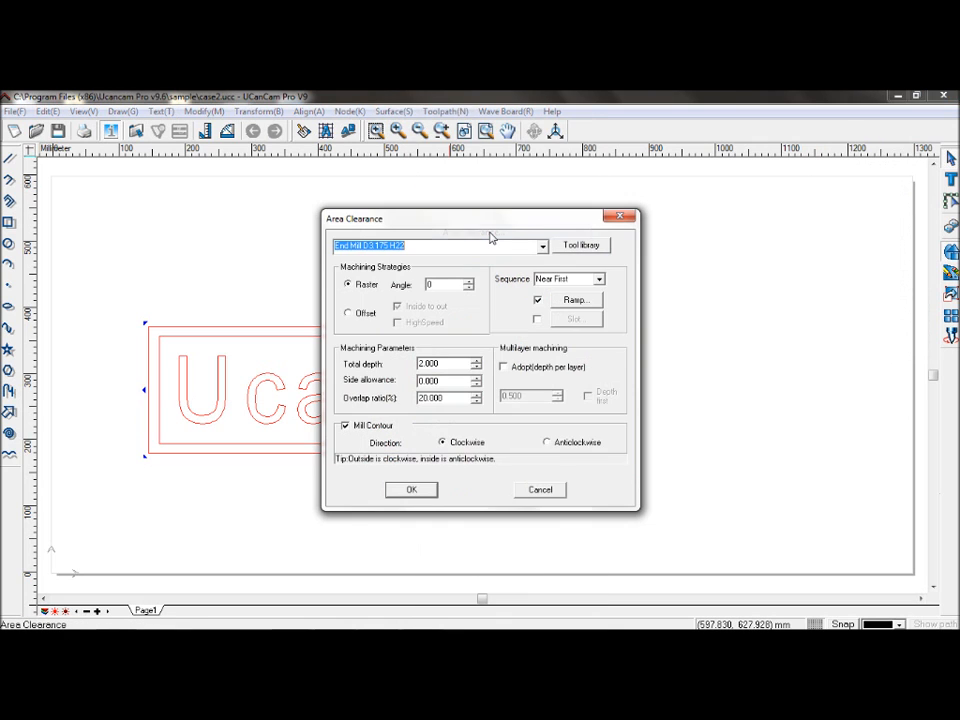
mouse_move(560, 249)
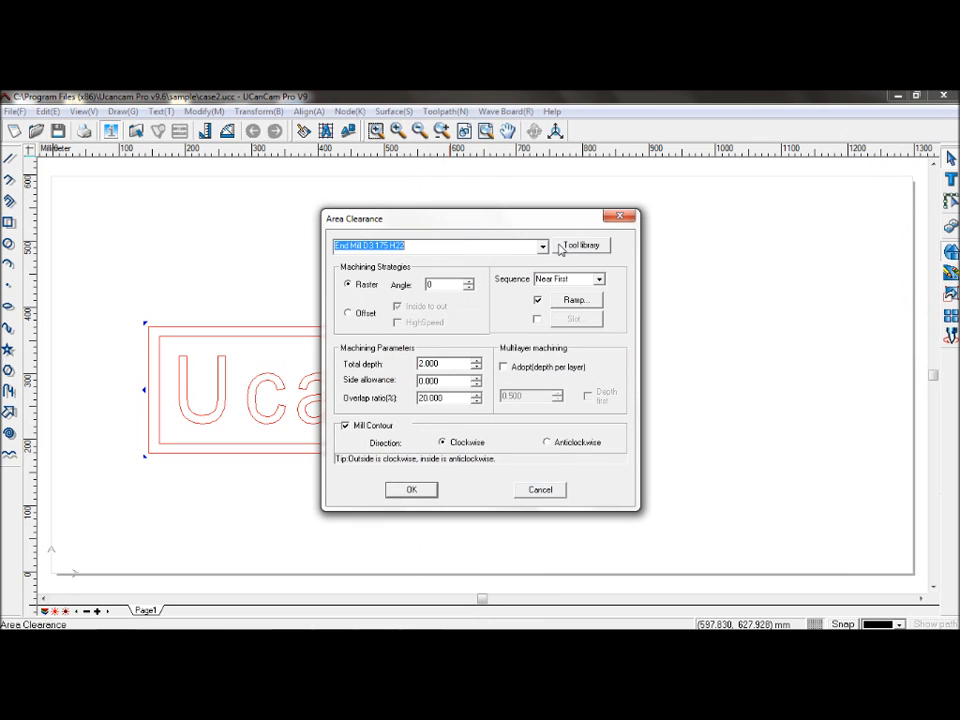
left_click(582, 245)
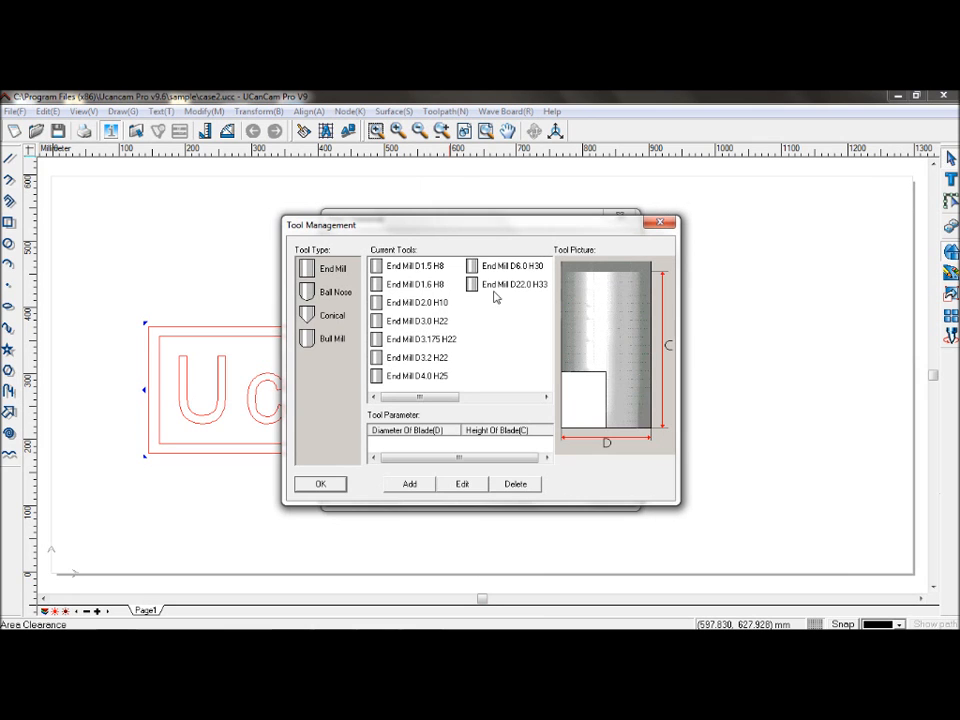
mouse_move(442, 328)
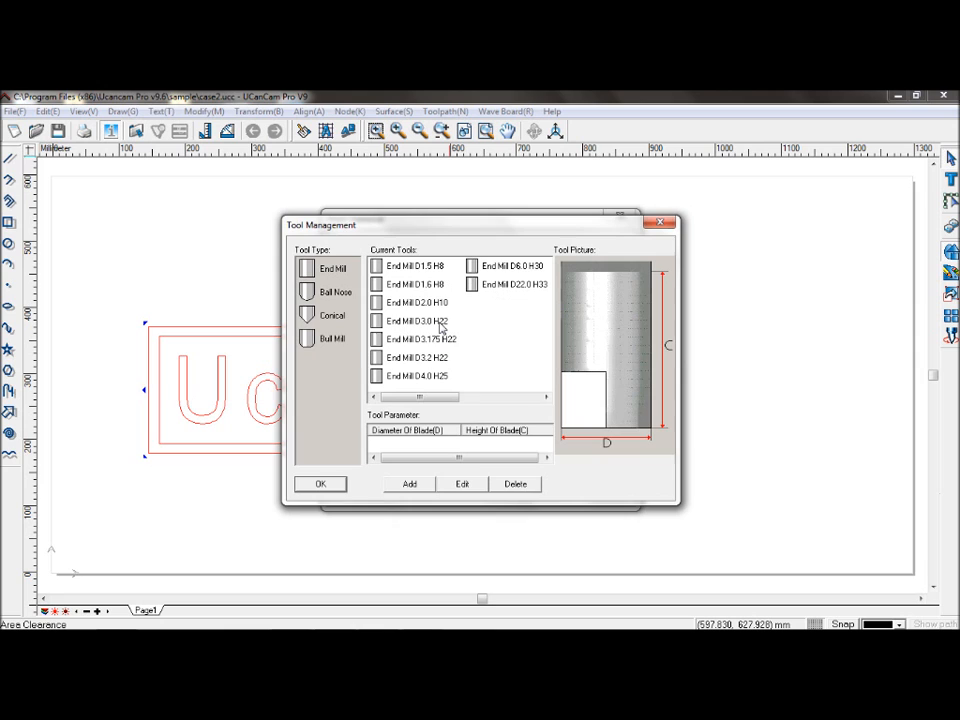
left_click(415, 320)
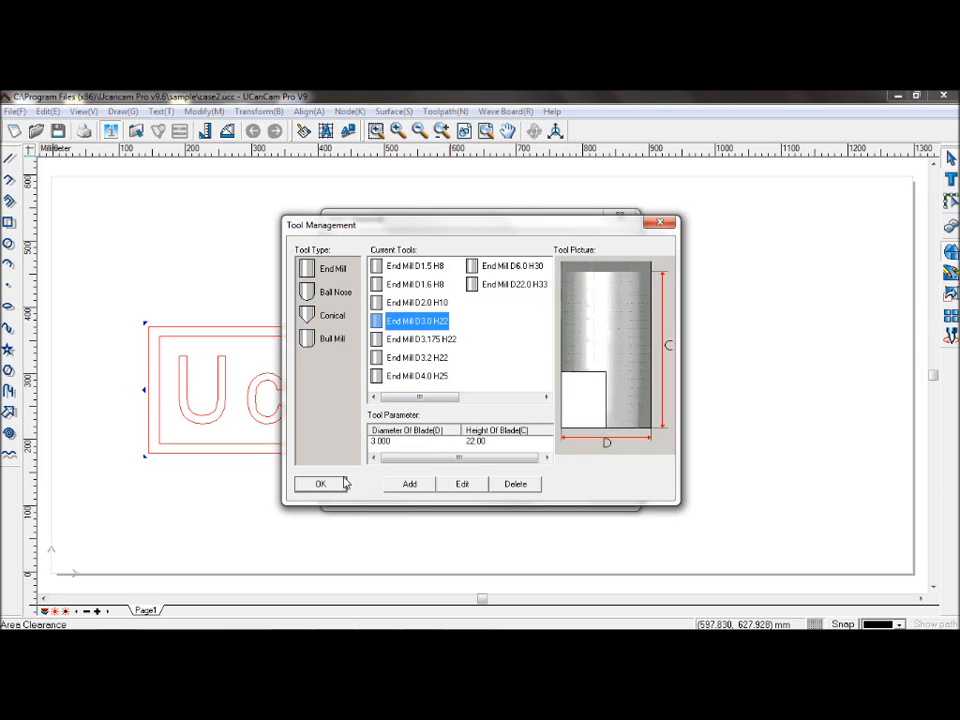
Confirm the D3.0 H22 cutter, keep the Raster strategy and Near First cutting sequence
left_click(320, 484)
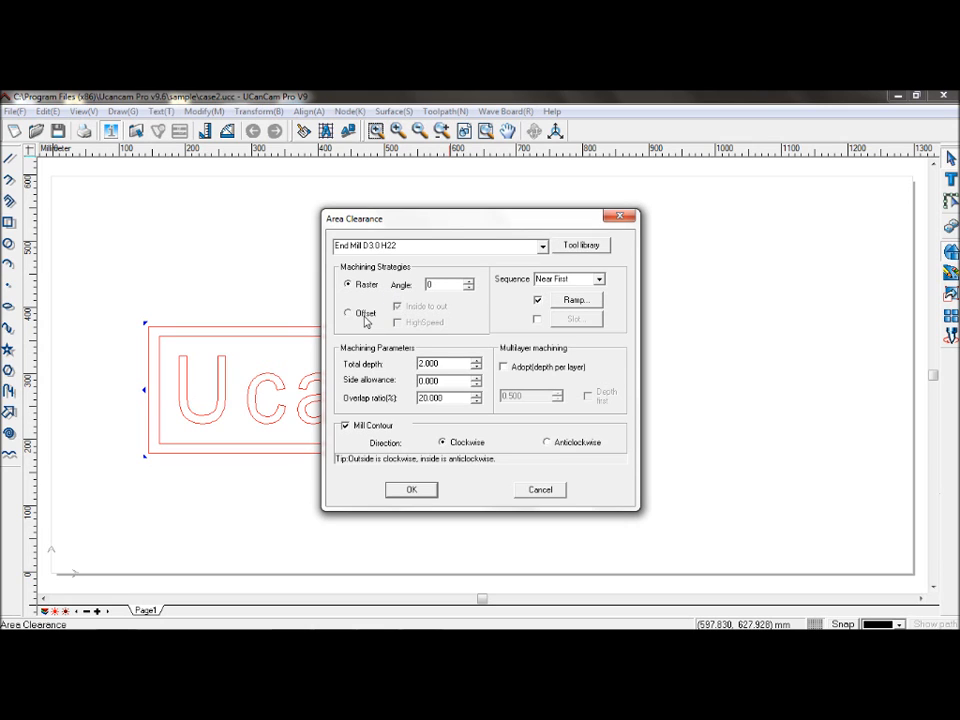
left_click(349, 313)
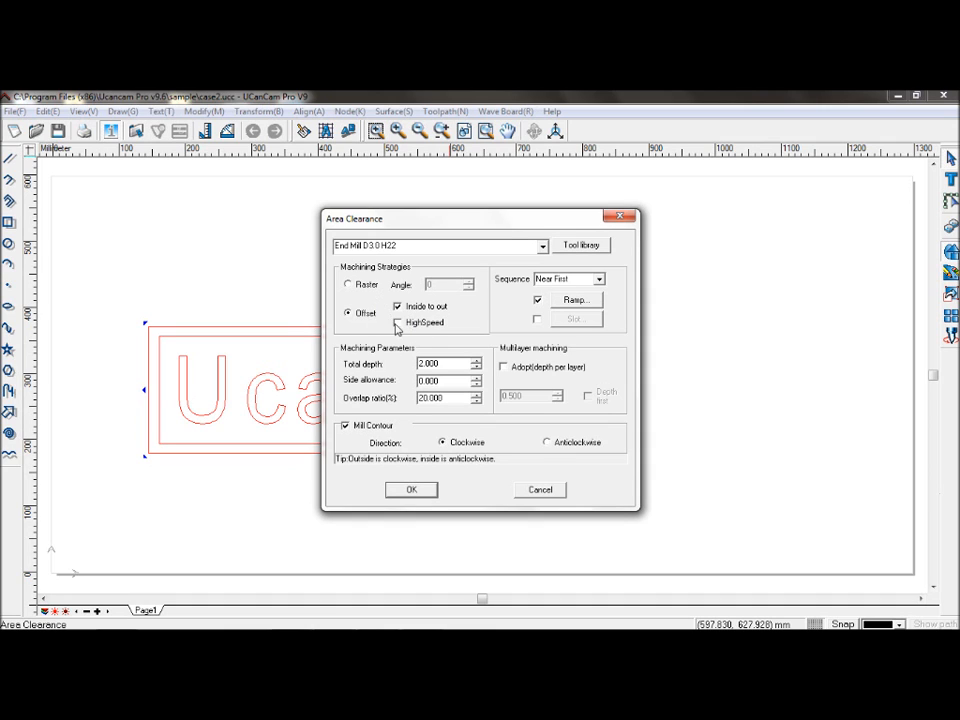
left_click(348, 284)
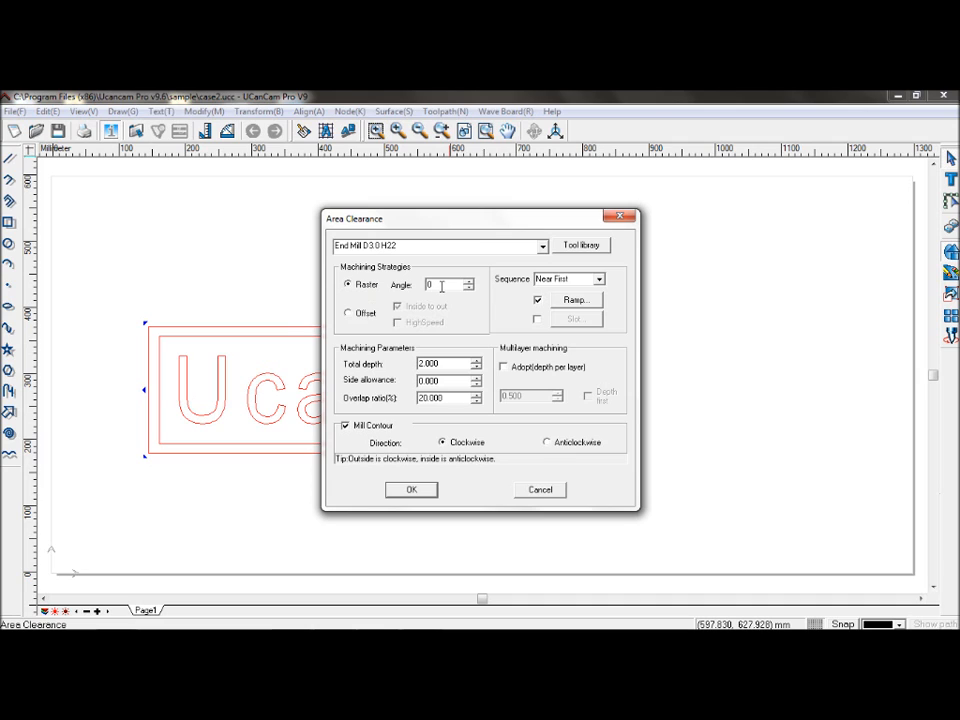
mouse_move(527, 293)
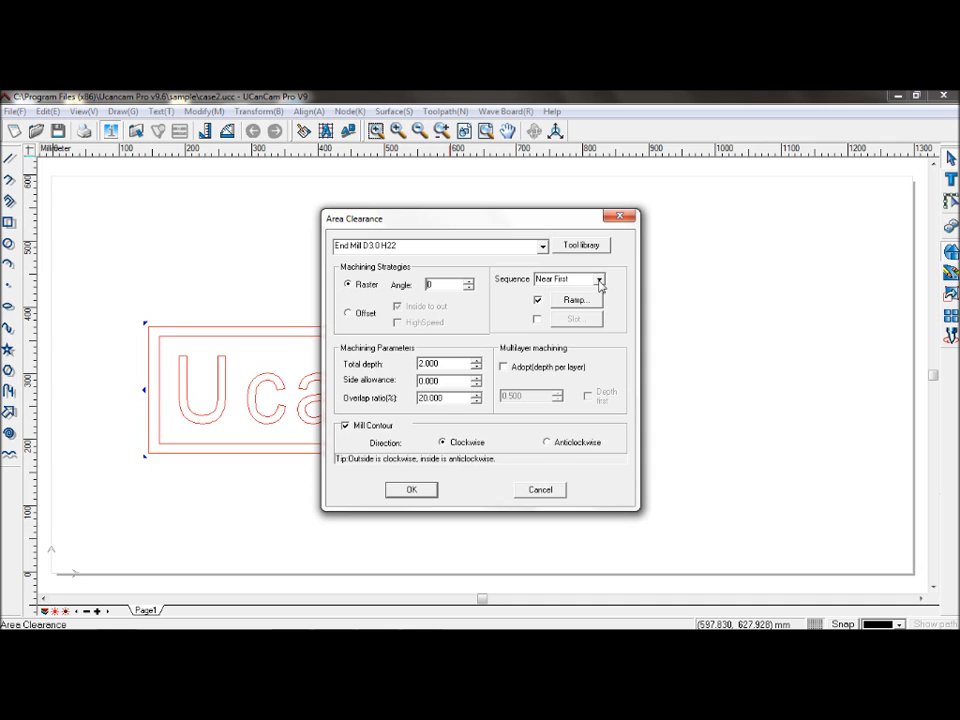
left_click(599, 279)
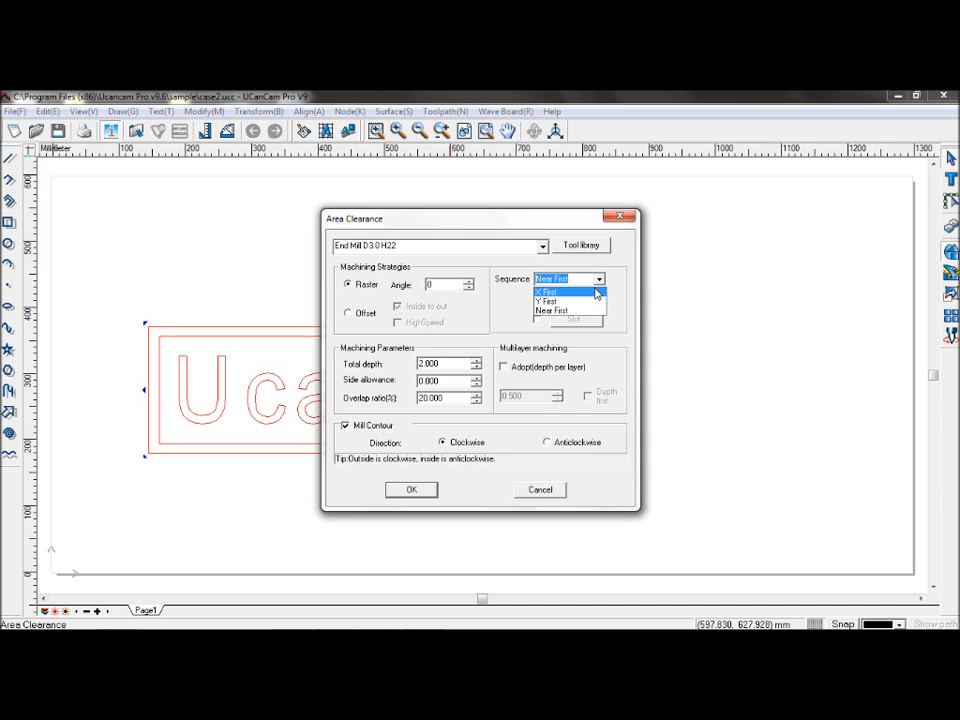
mouse_move(570, 301)
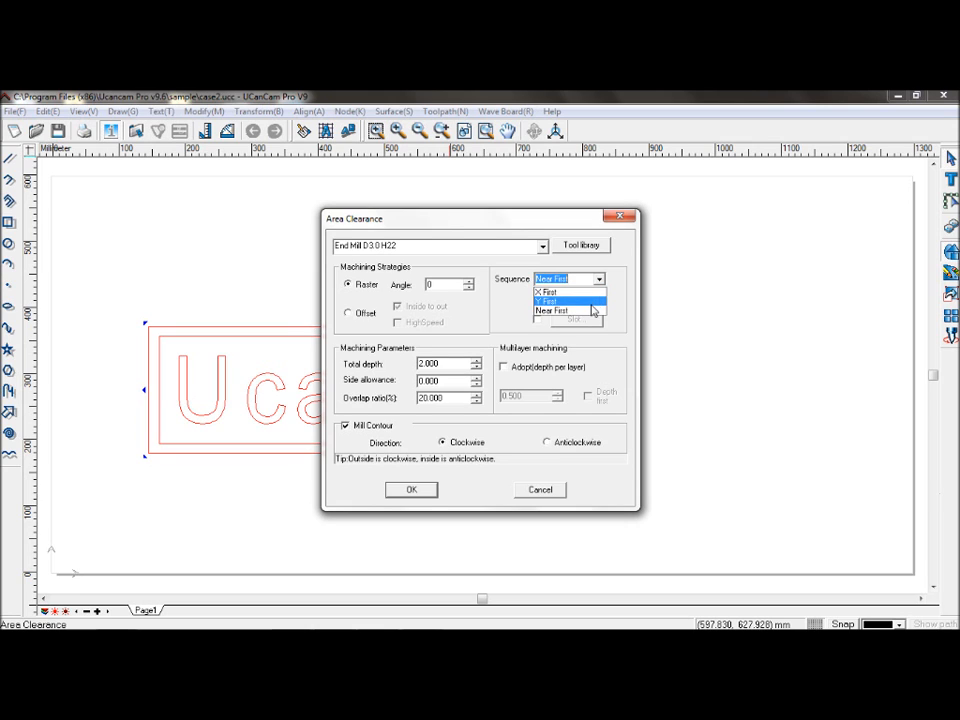
left_click(555, 310)
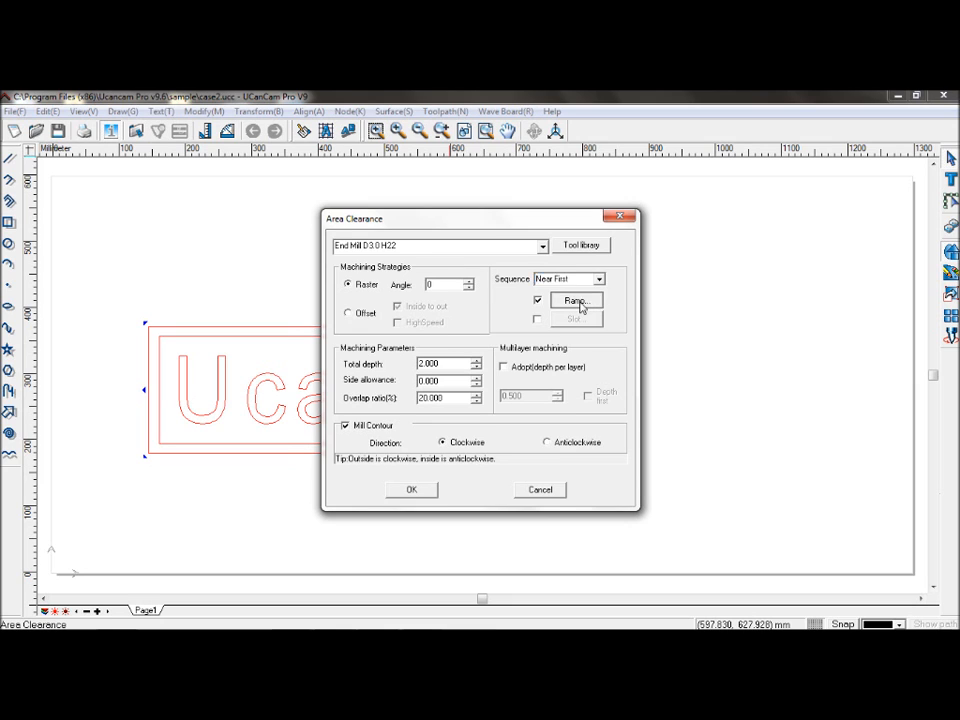
Check the ramp entry at 6° angle over 10 mm length and confirm it
left_click(576, 301)
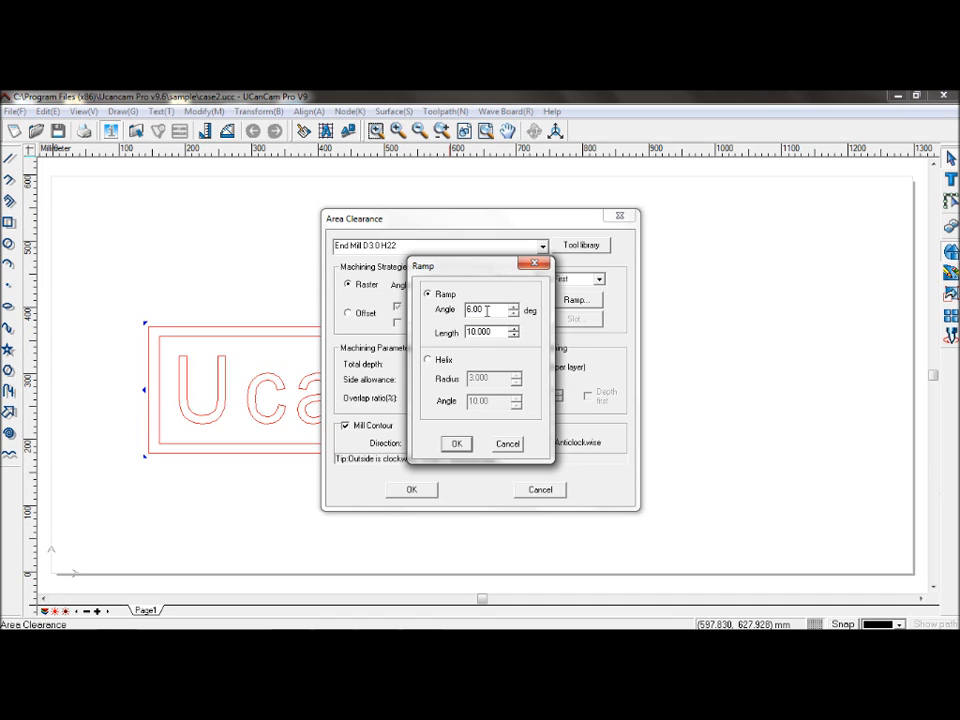
triple_click(483, 310)
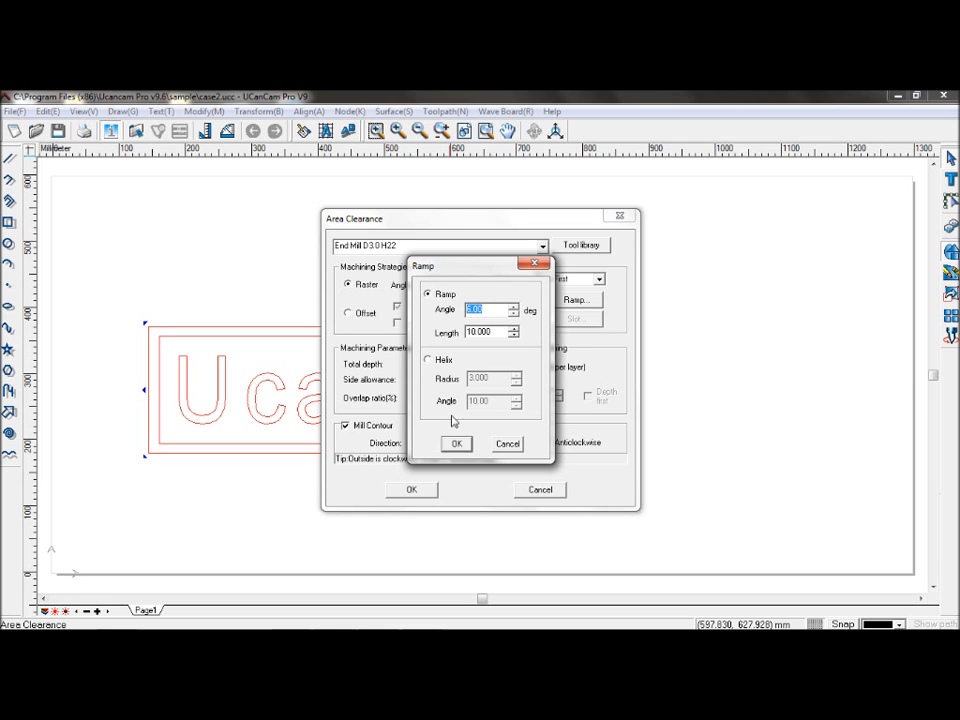
left_click(456, 443)
type("3")
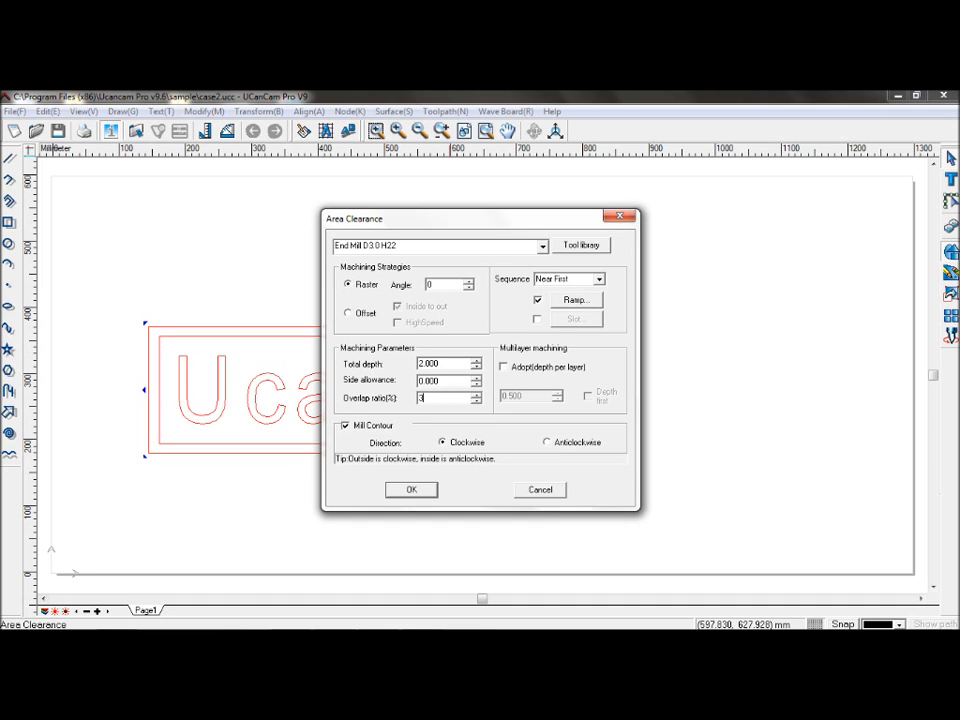
Set 35% overlap with anticlockwise contour milling and generate the clearance toolpath
type("5")
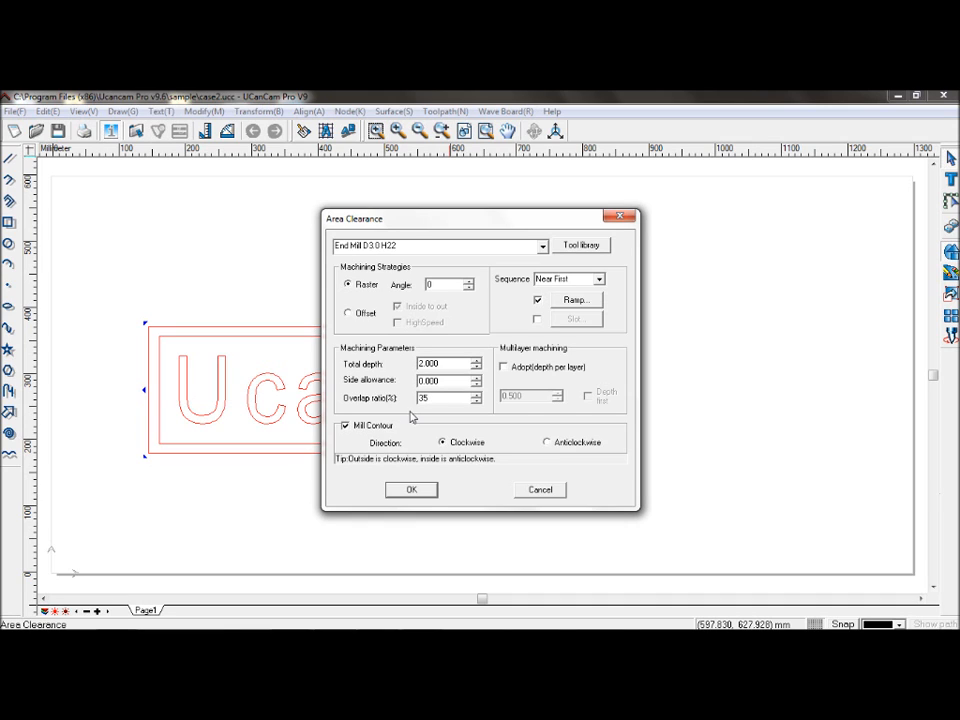
mouse_move(437, 270)
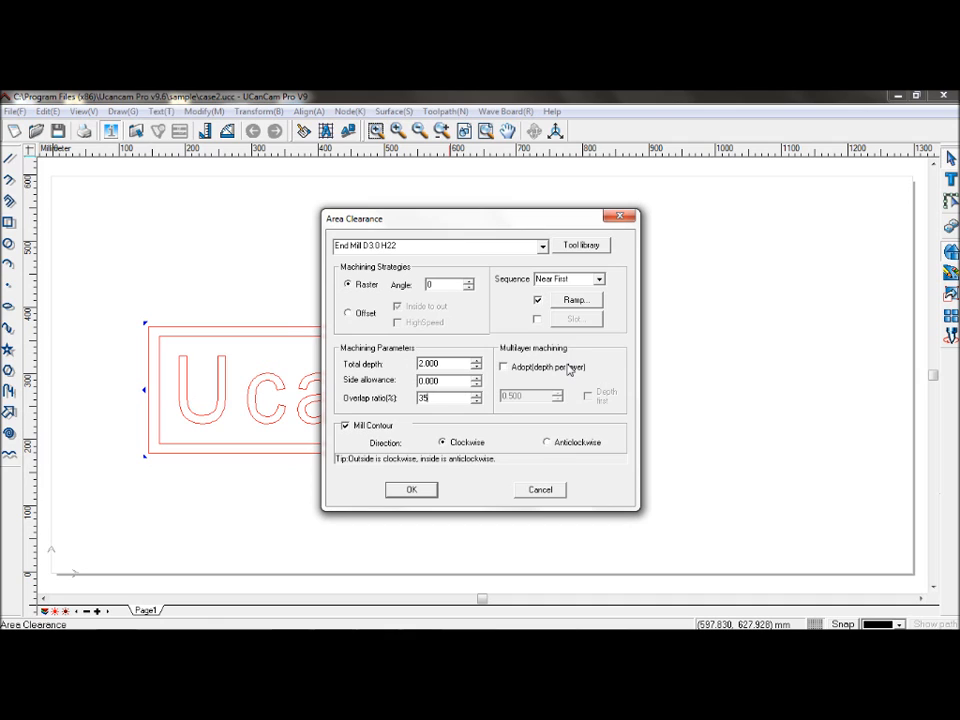
mouse_move(557, 377)
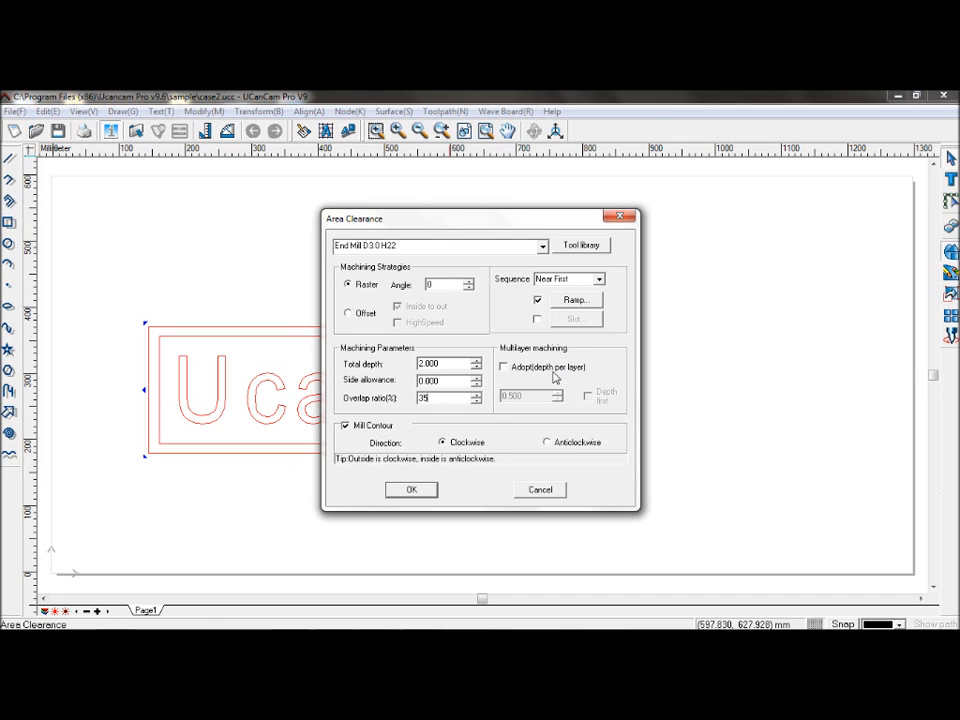
mouse_move(545, 447)
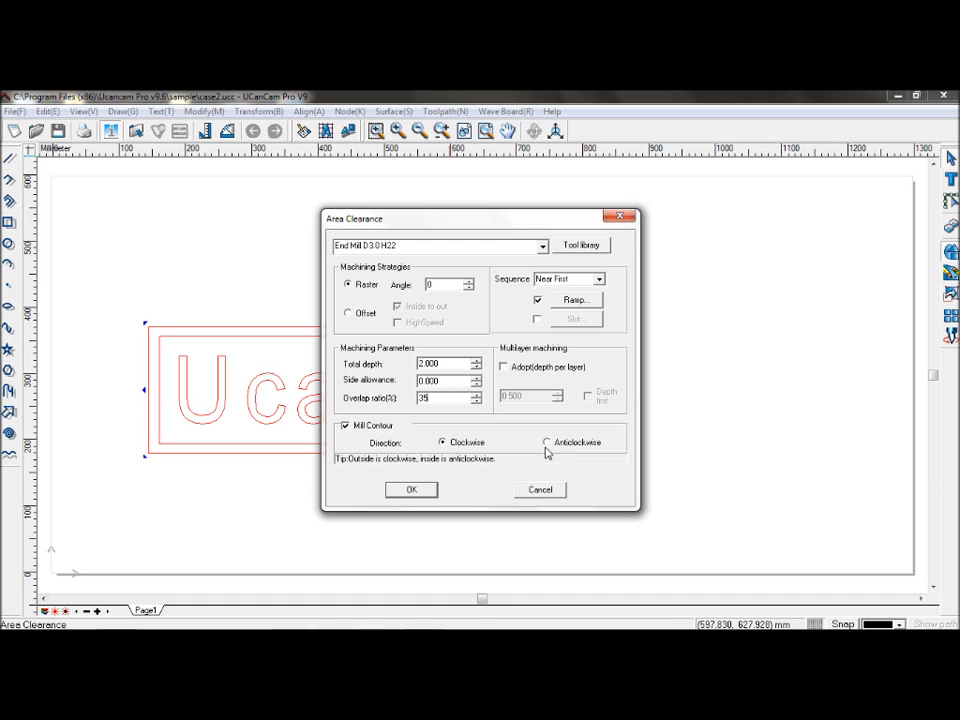
left_click(548, 442)
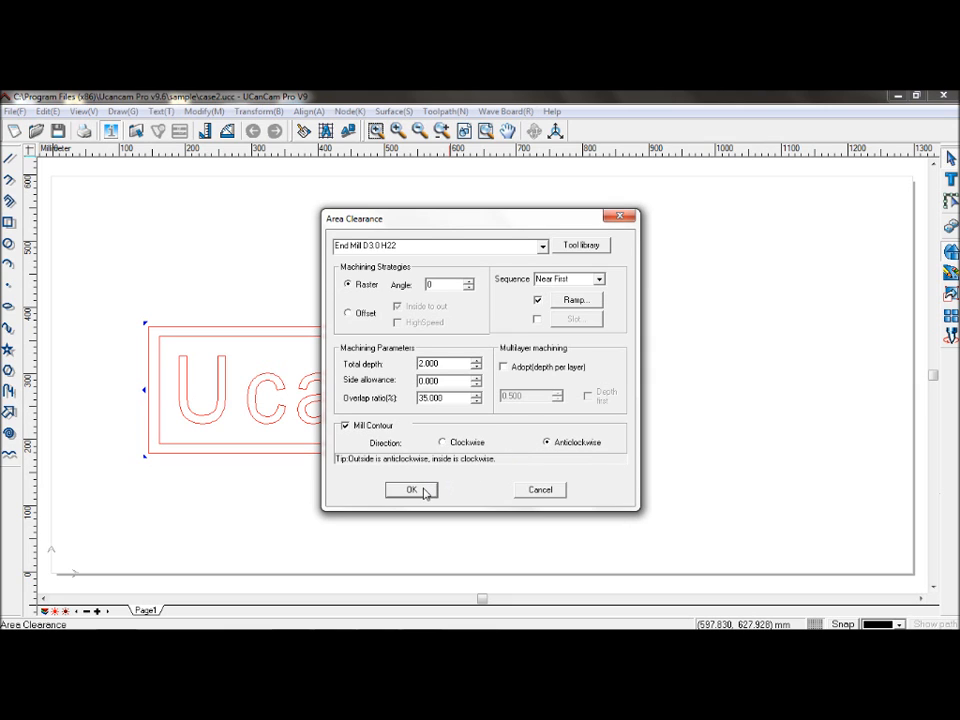
left_click(411, 489)
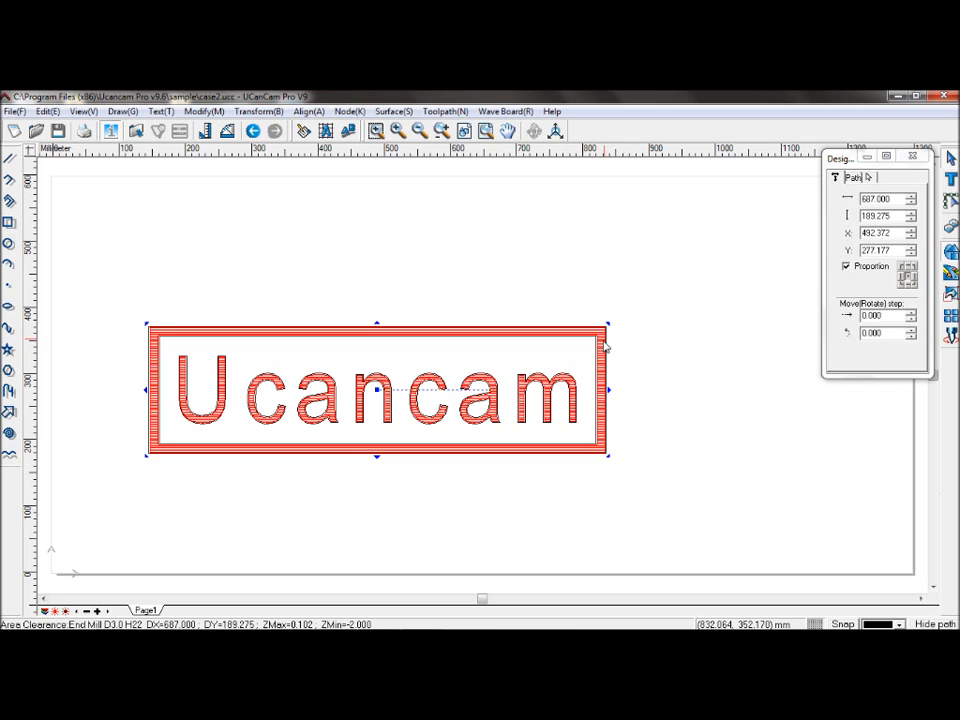
mouse_move(570, 283)
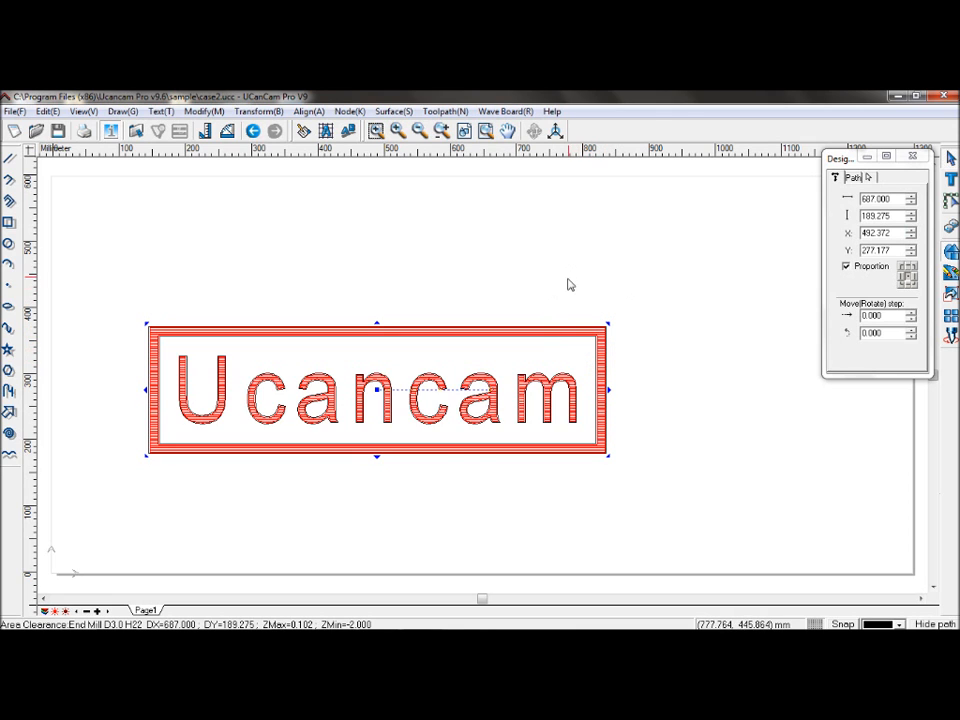
Open the Toolpath menu showing Toolpath Shaded Simulation
left_click(445, 111)
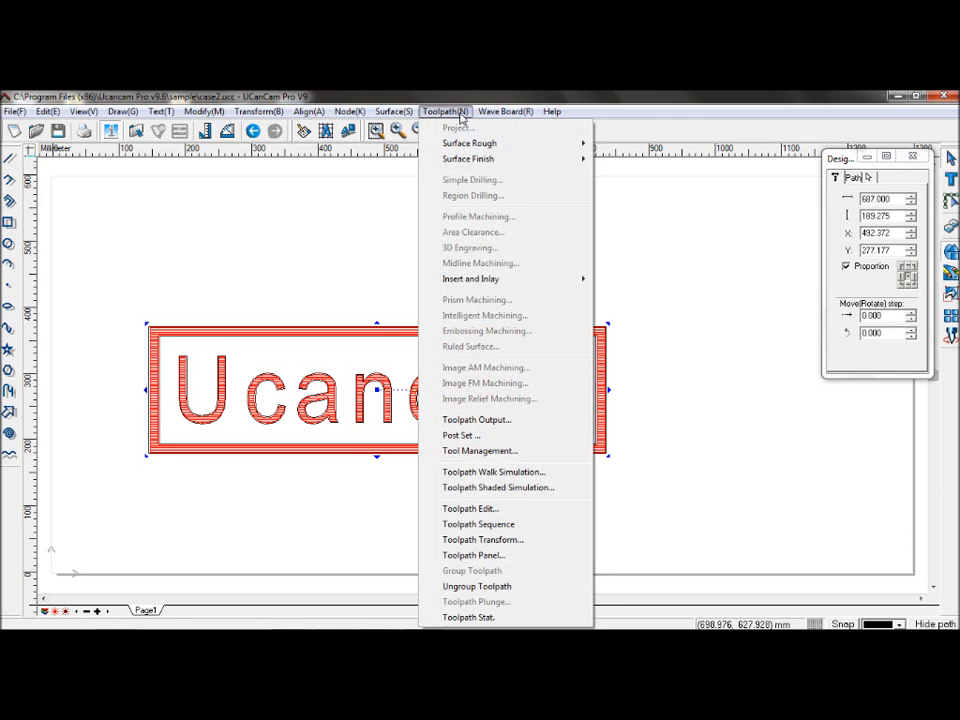
mouse_move(497, 487)
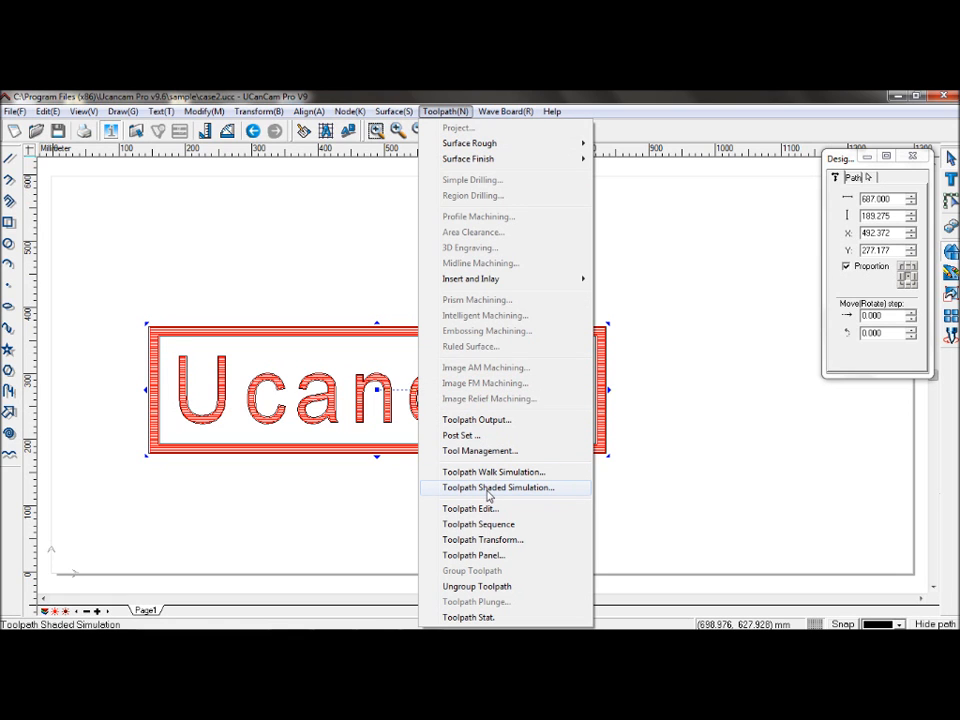
Run the shaded simulation until the Ucancam lettering and border are carved, then close it
left_click(497, 487)
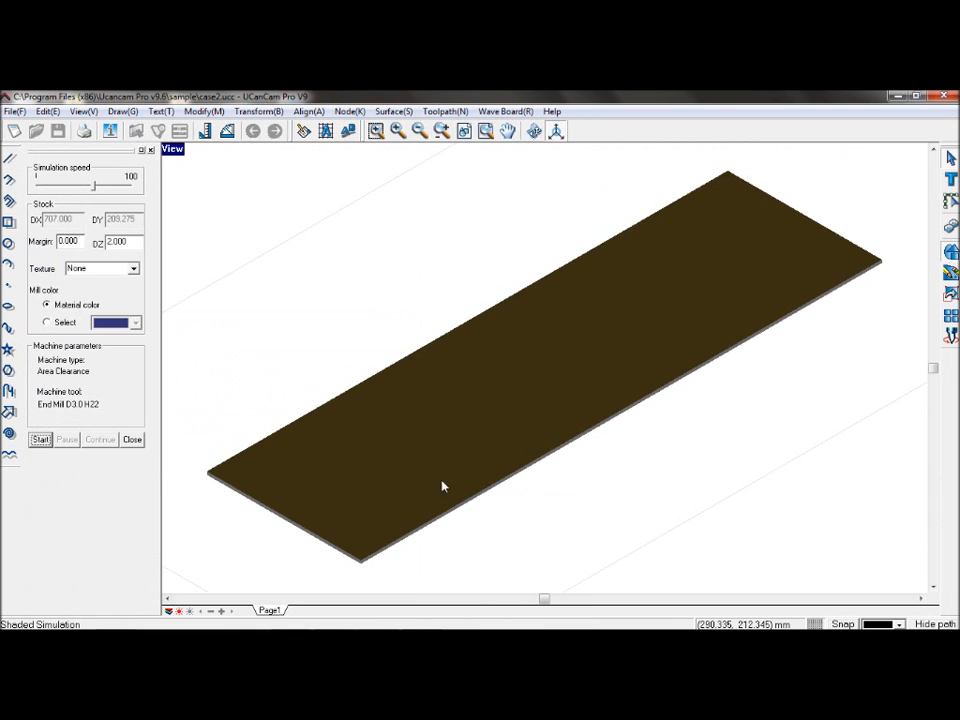
left_click(172, 148)
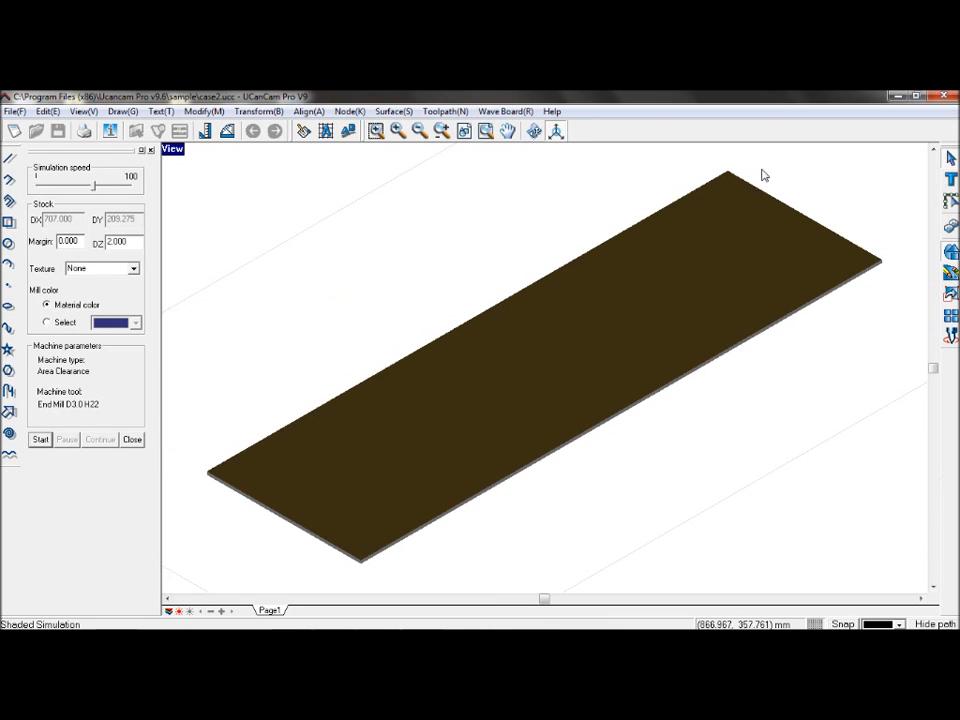
mouse_move(97, 258)
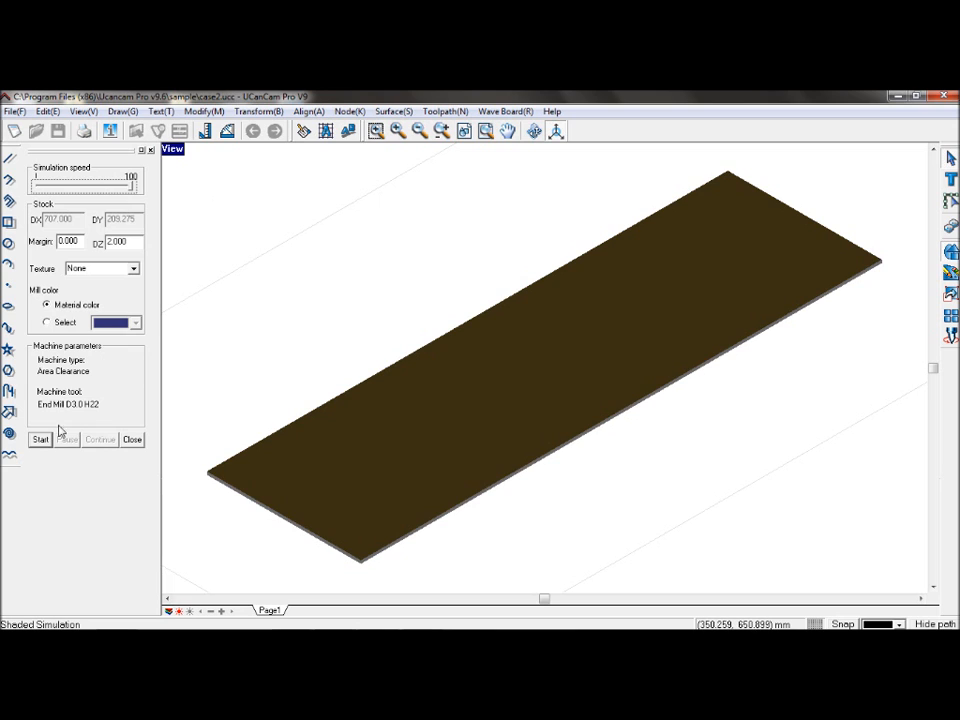
left_click(40, 440)
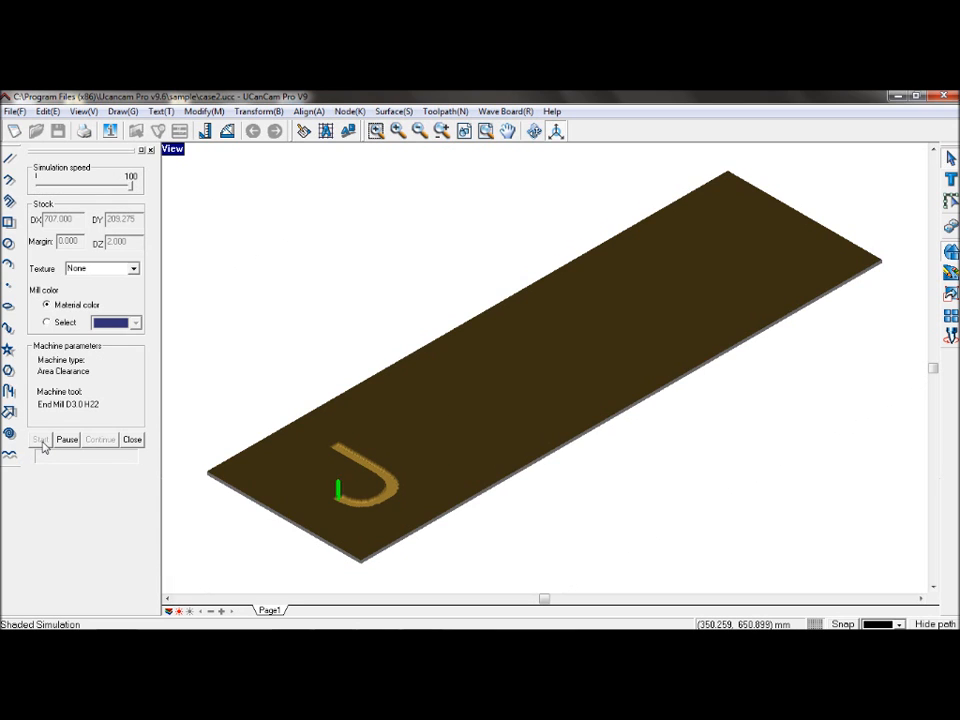
left_click(40, 440)
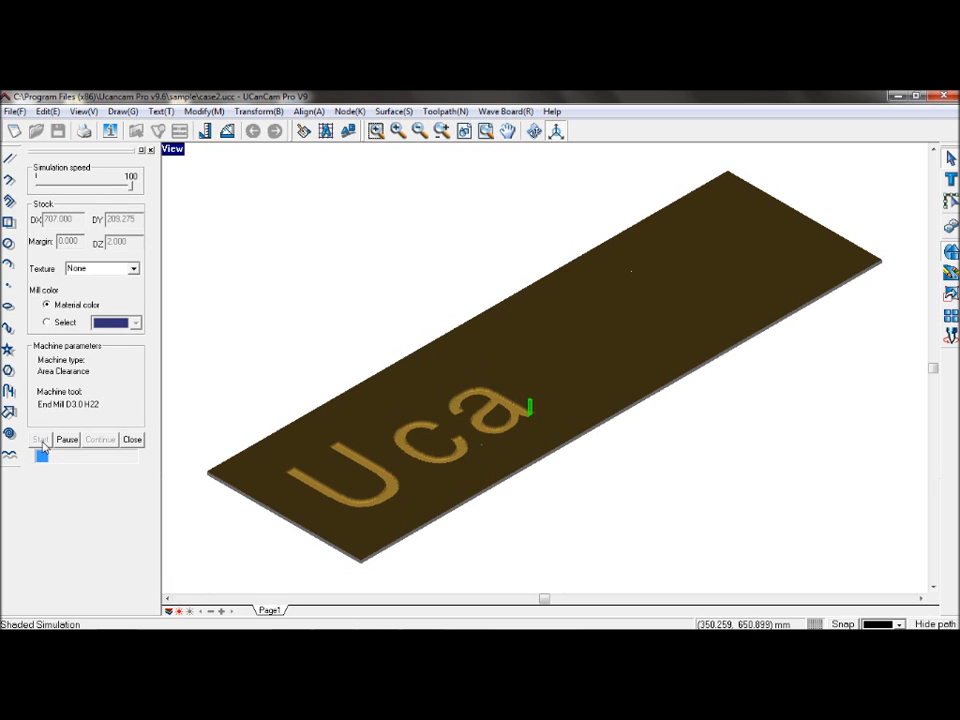
left_click(40, 439)
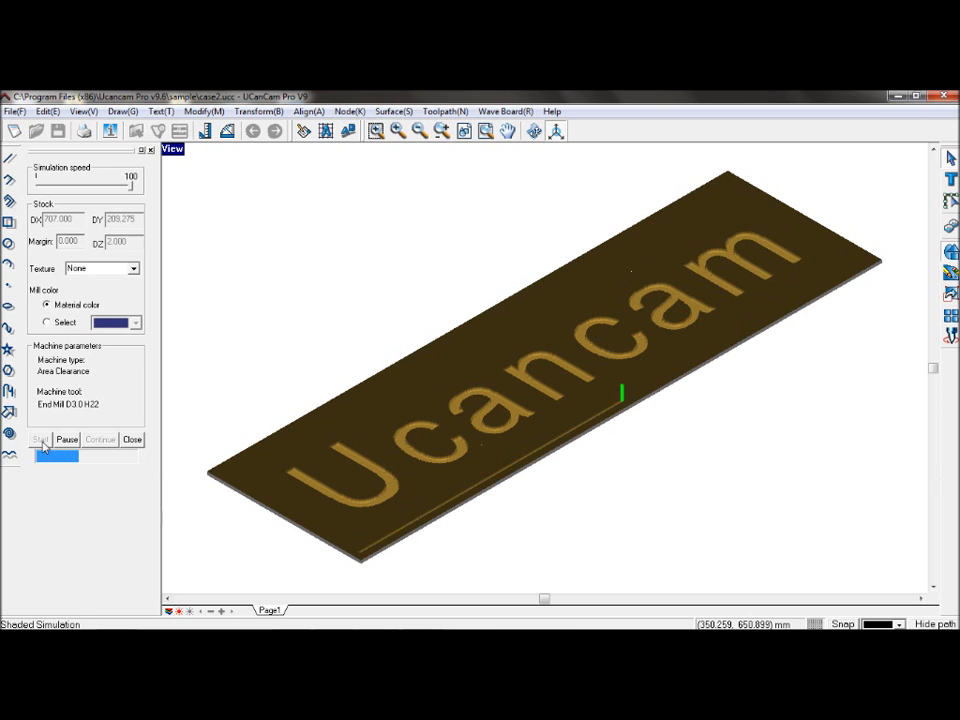
left_click(41, 440)
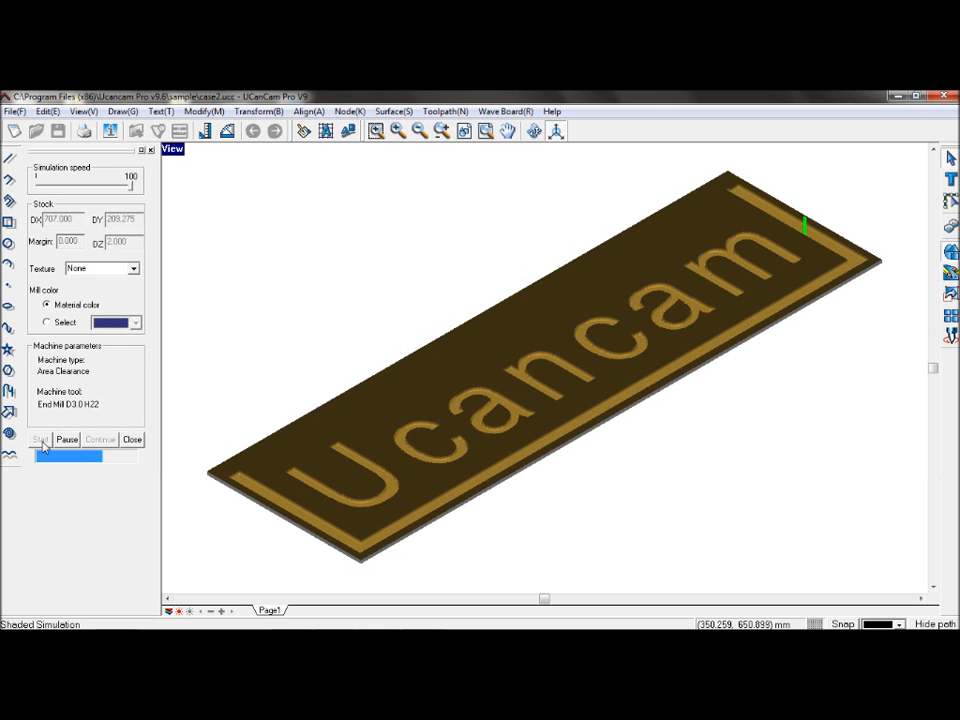
left_click(40, 439)
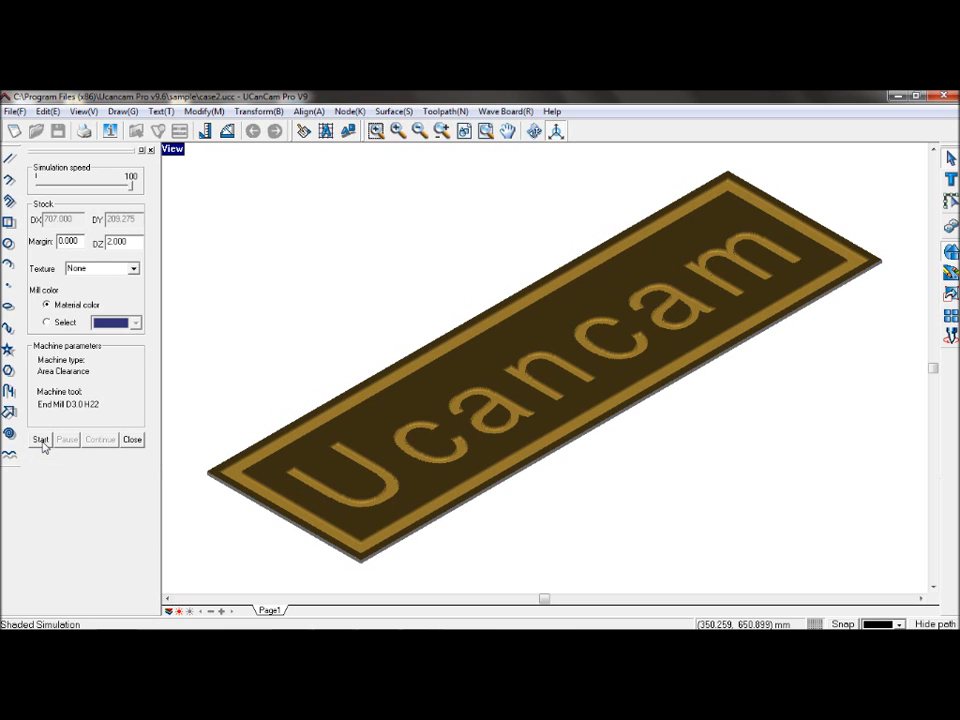
mouse_move(122, 442)
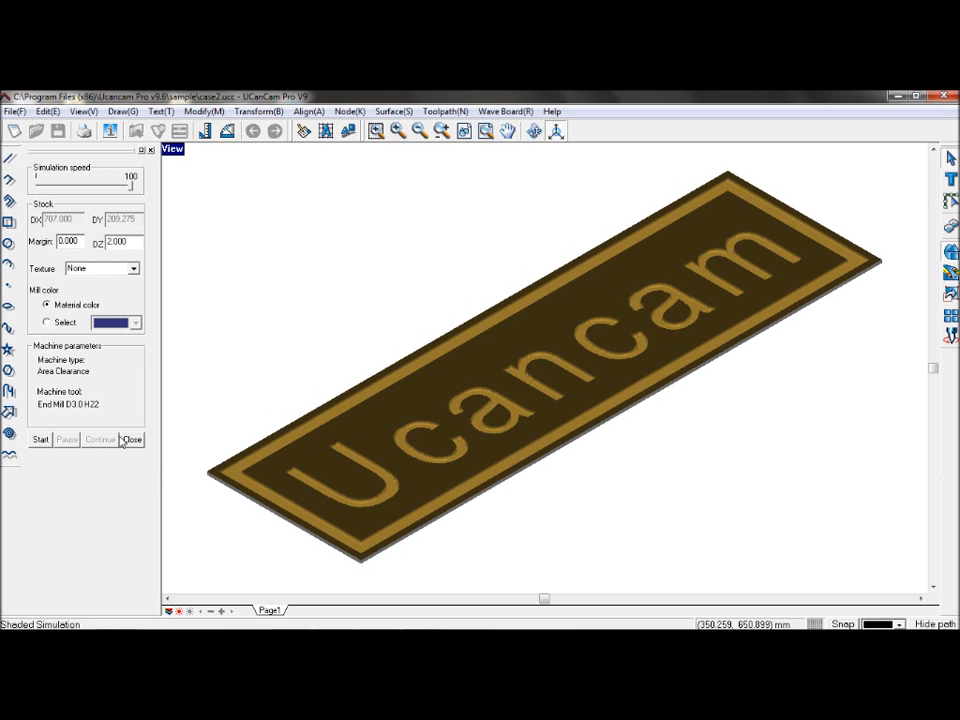
left_click(131, 439)
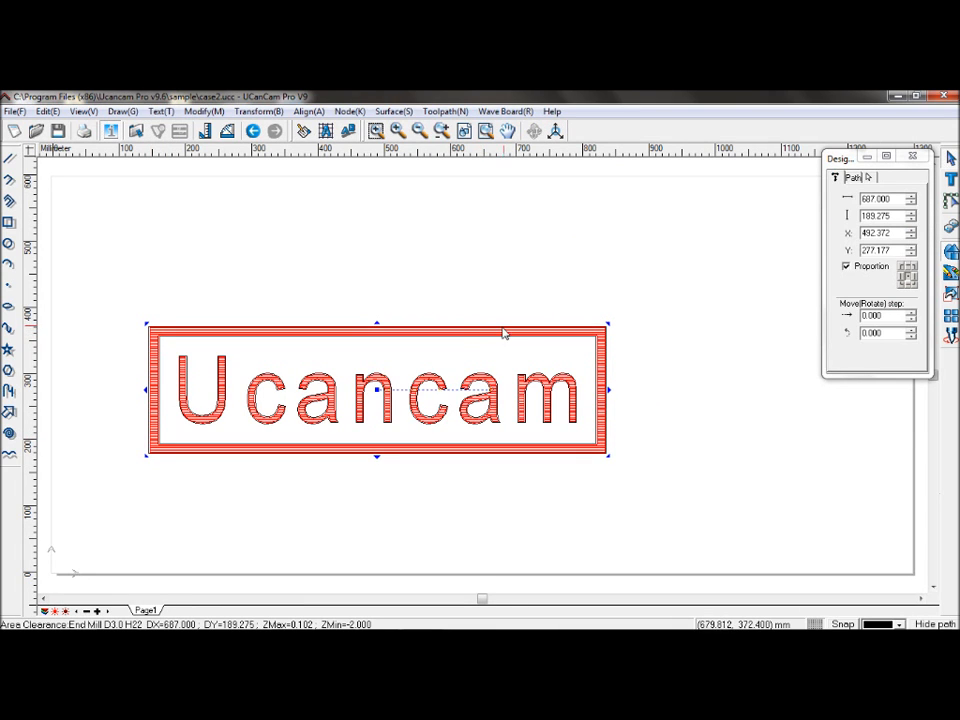
Open Toolpath Output for the area clearance path with the General CNC post processor
left_click(445, 111)
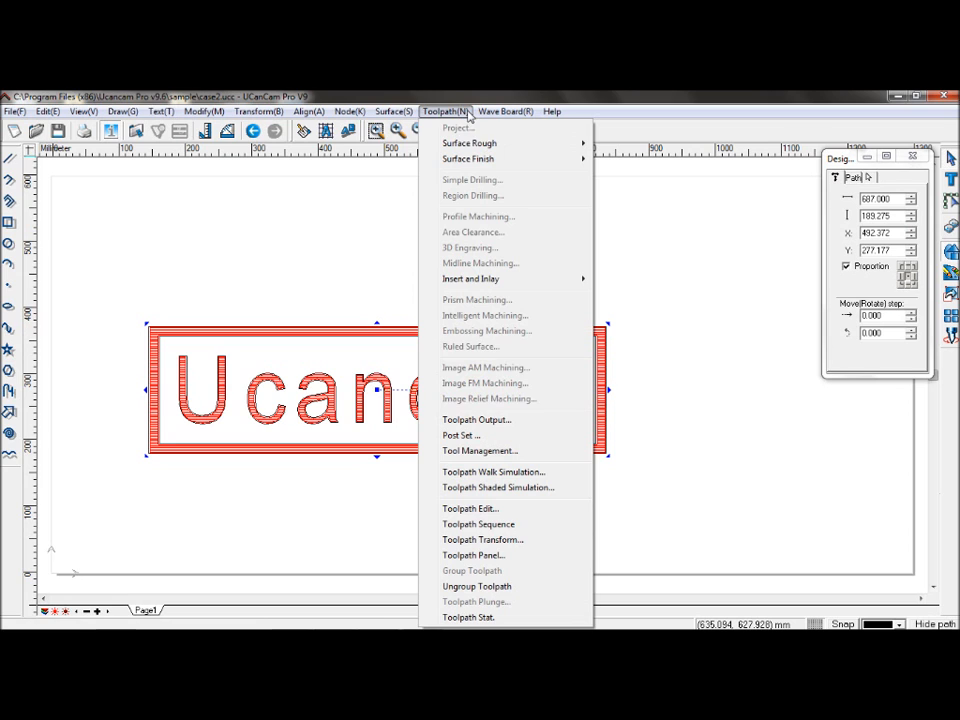
left_click(477, 419)
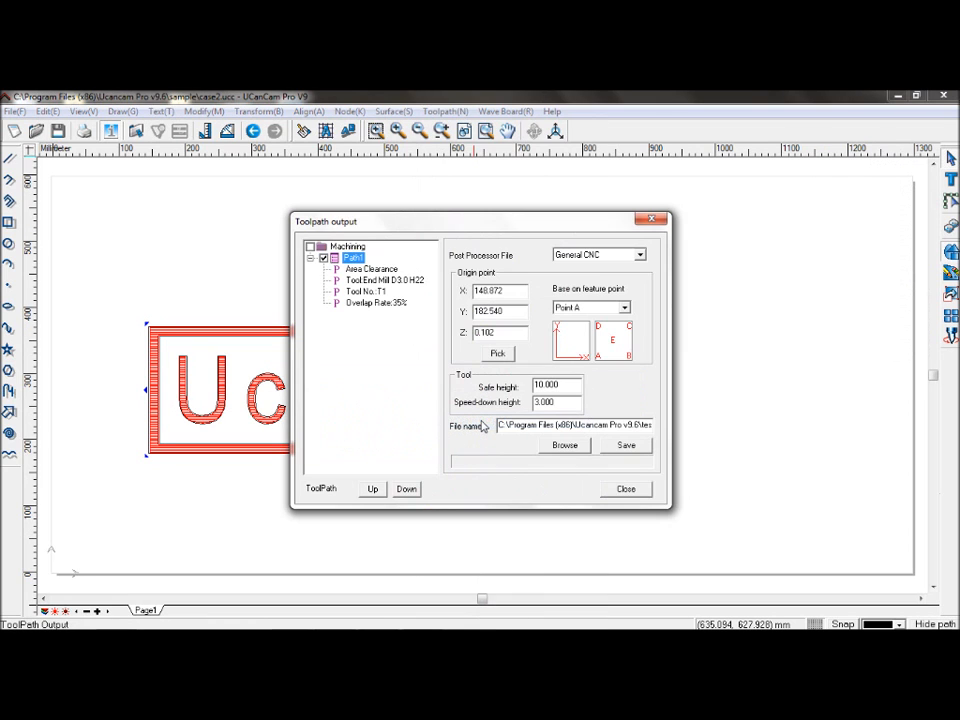
mouse_move(630, 260)
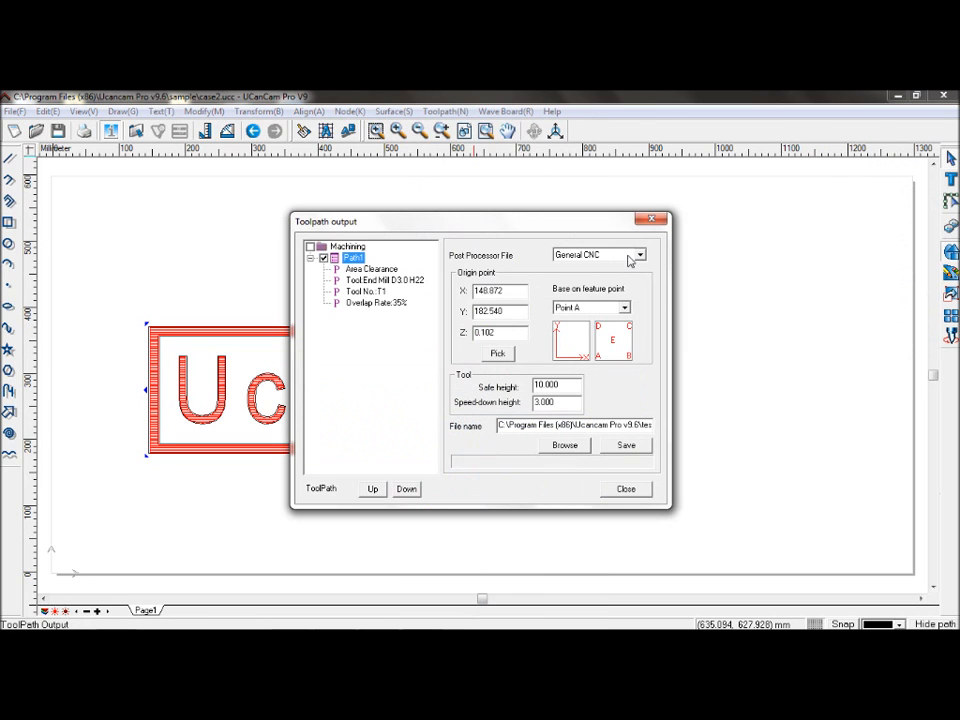
mouse_move(630, 327)
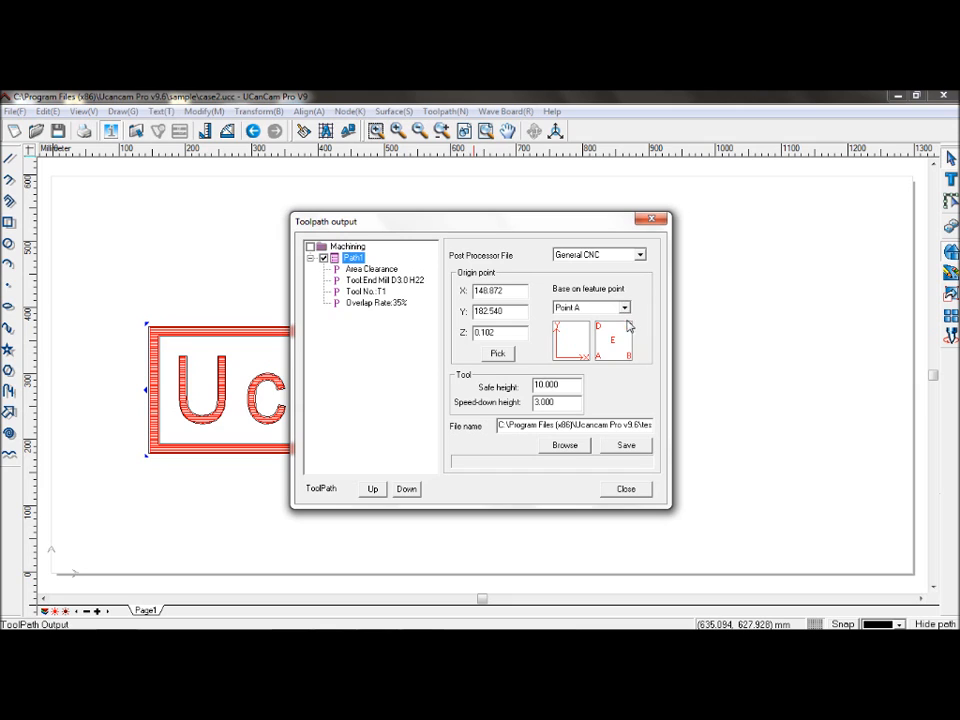
mouse_move(632, 442)
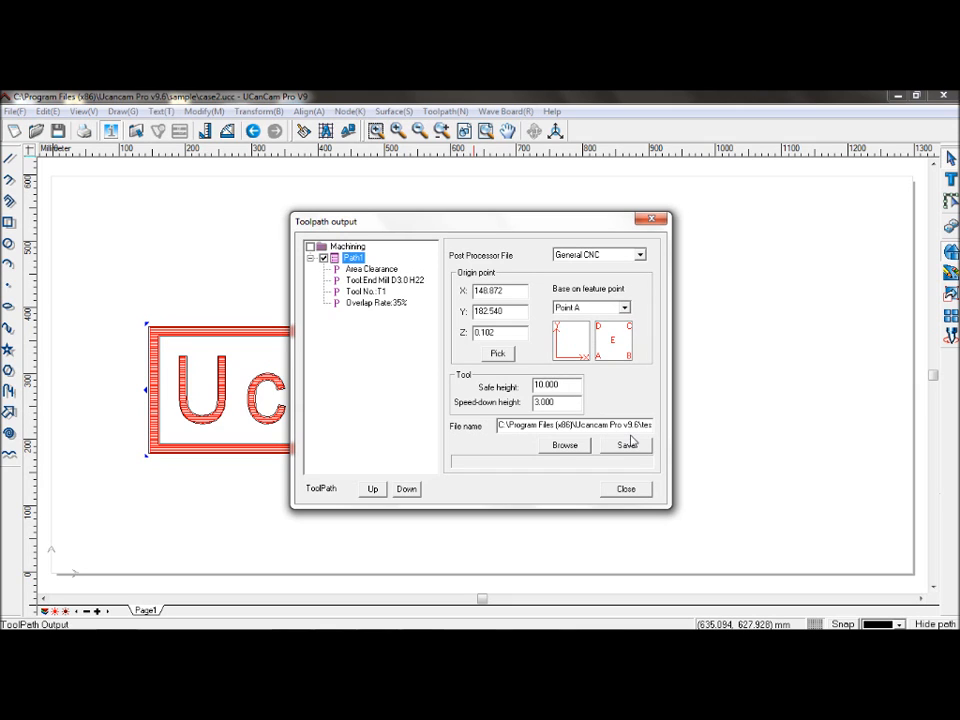
mouse_move(612, 448)
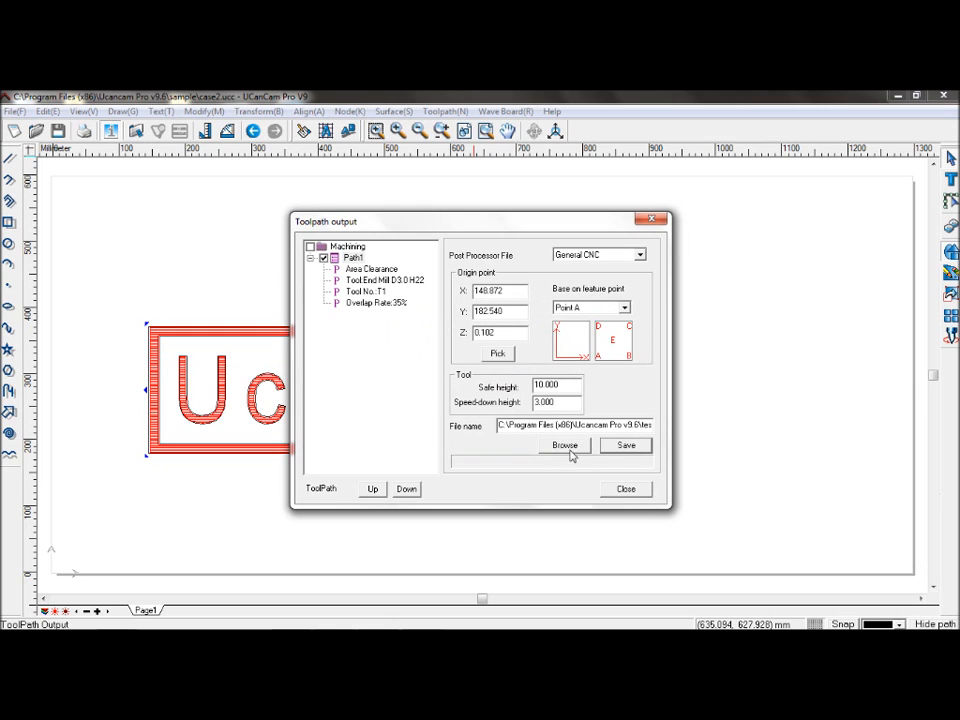
mouse_move(573, 466)
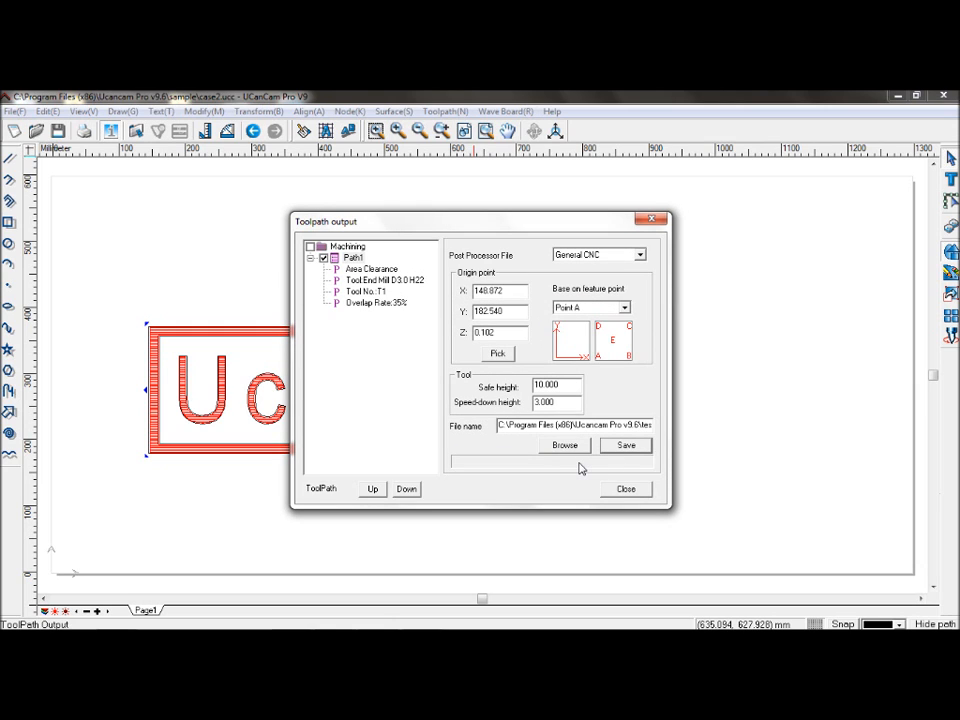
mouse_move(597, 485)
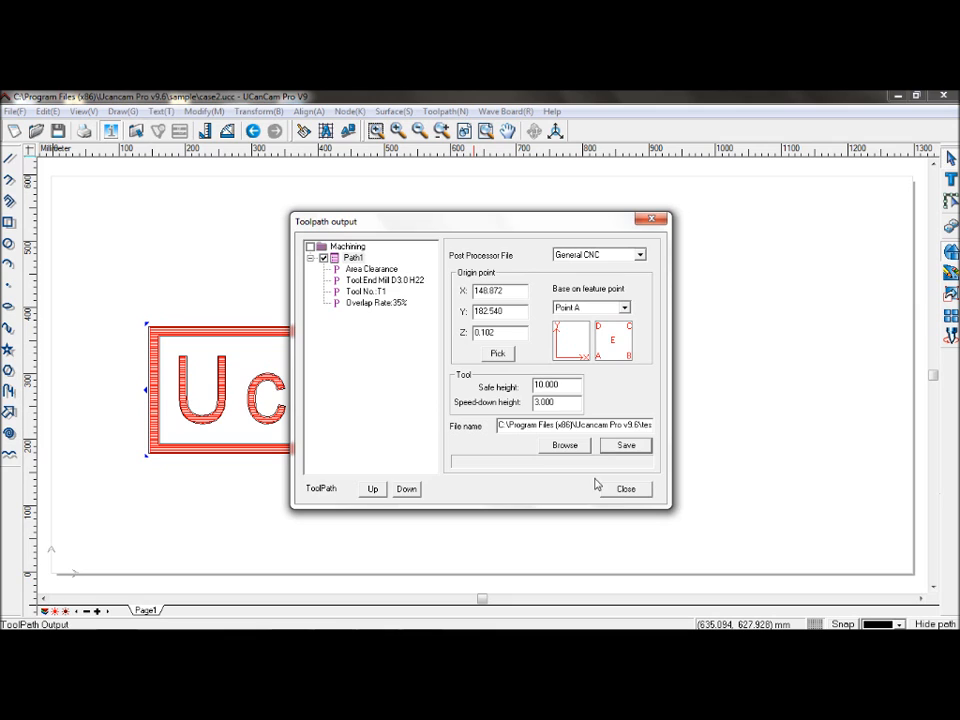